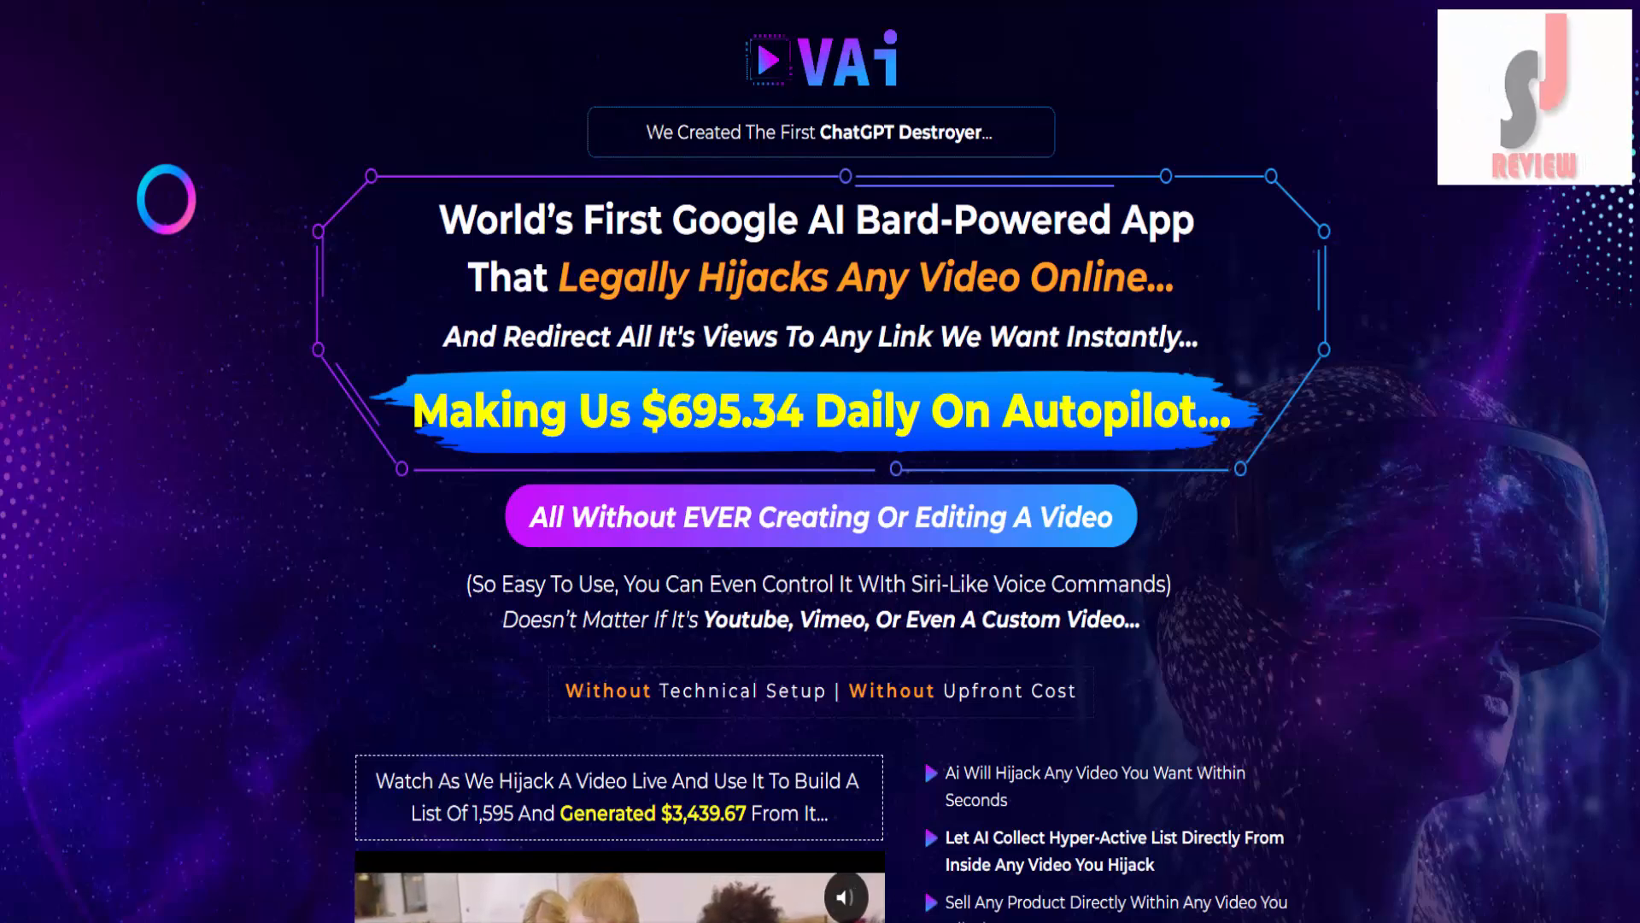
Scroll the vAI sales page down to the demo video and its feature bullets with the 'First 99 Action Taker' bonus.
left_click_drag(645, 132, 984, 132)
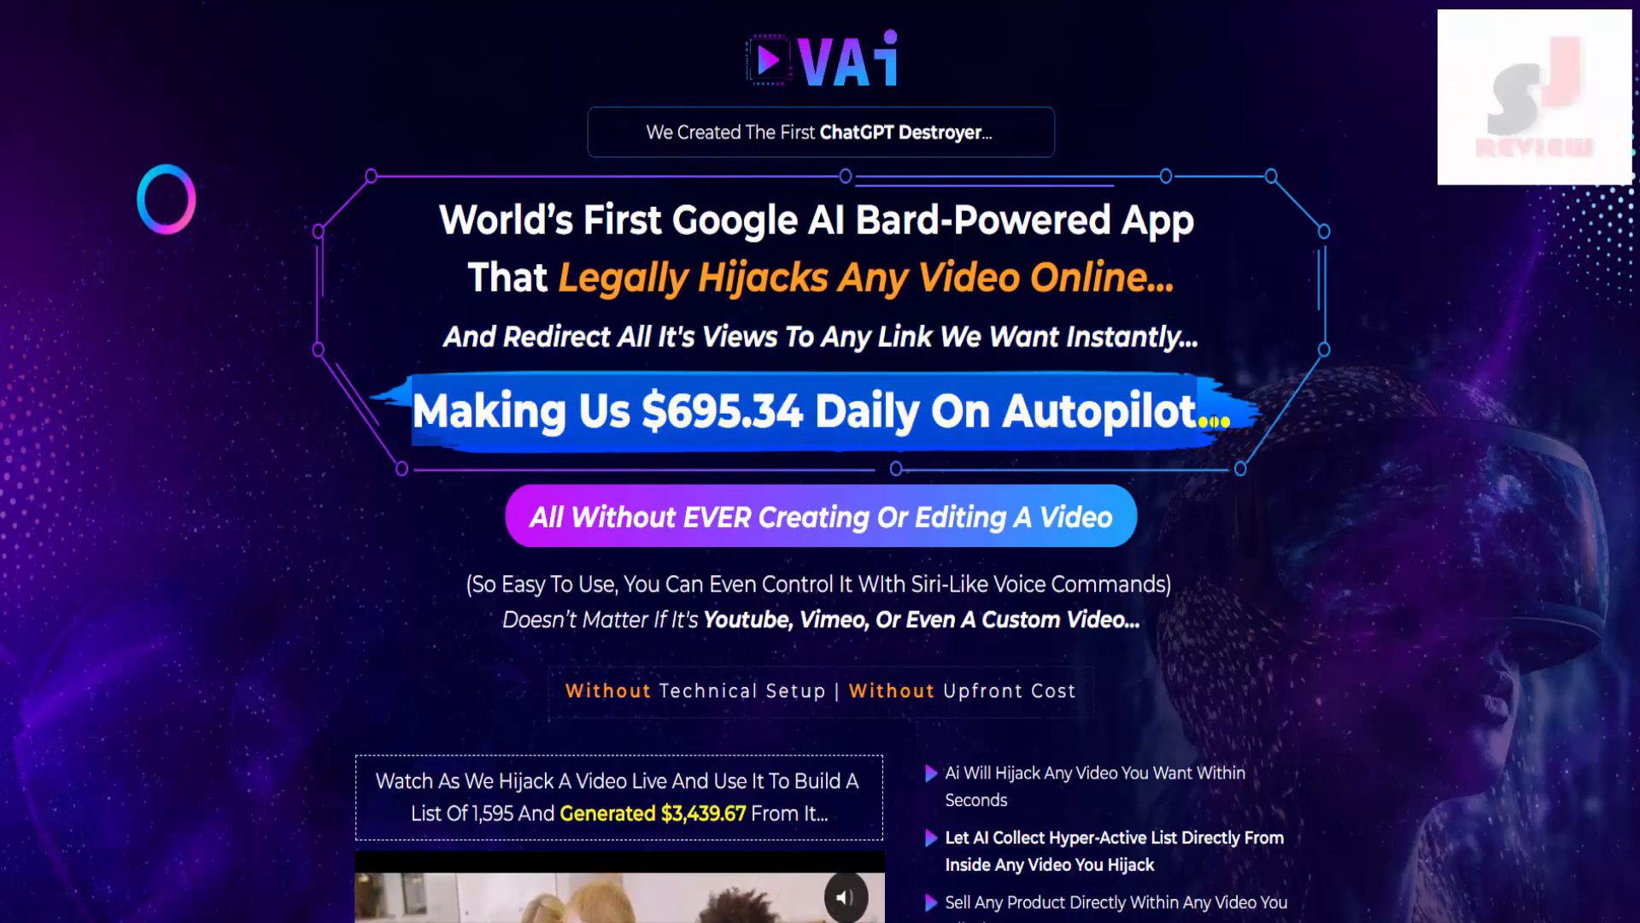
scroll("down", 3)
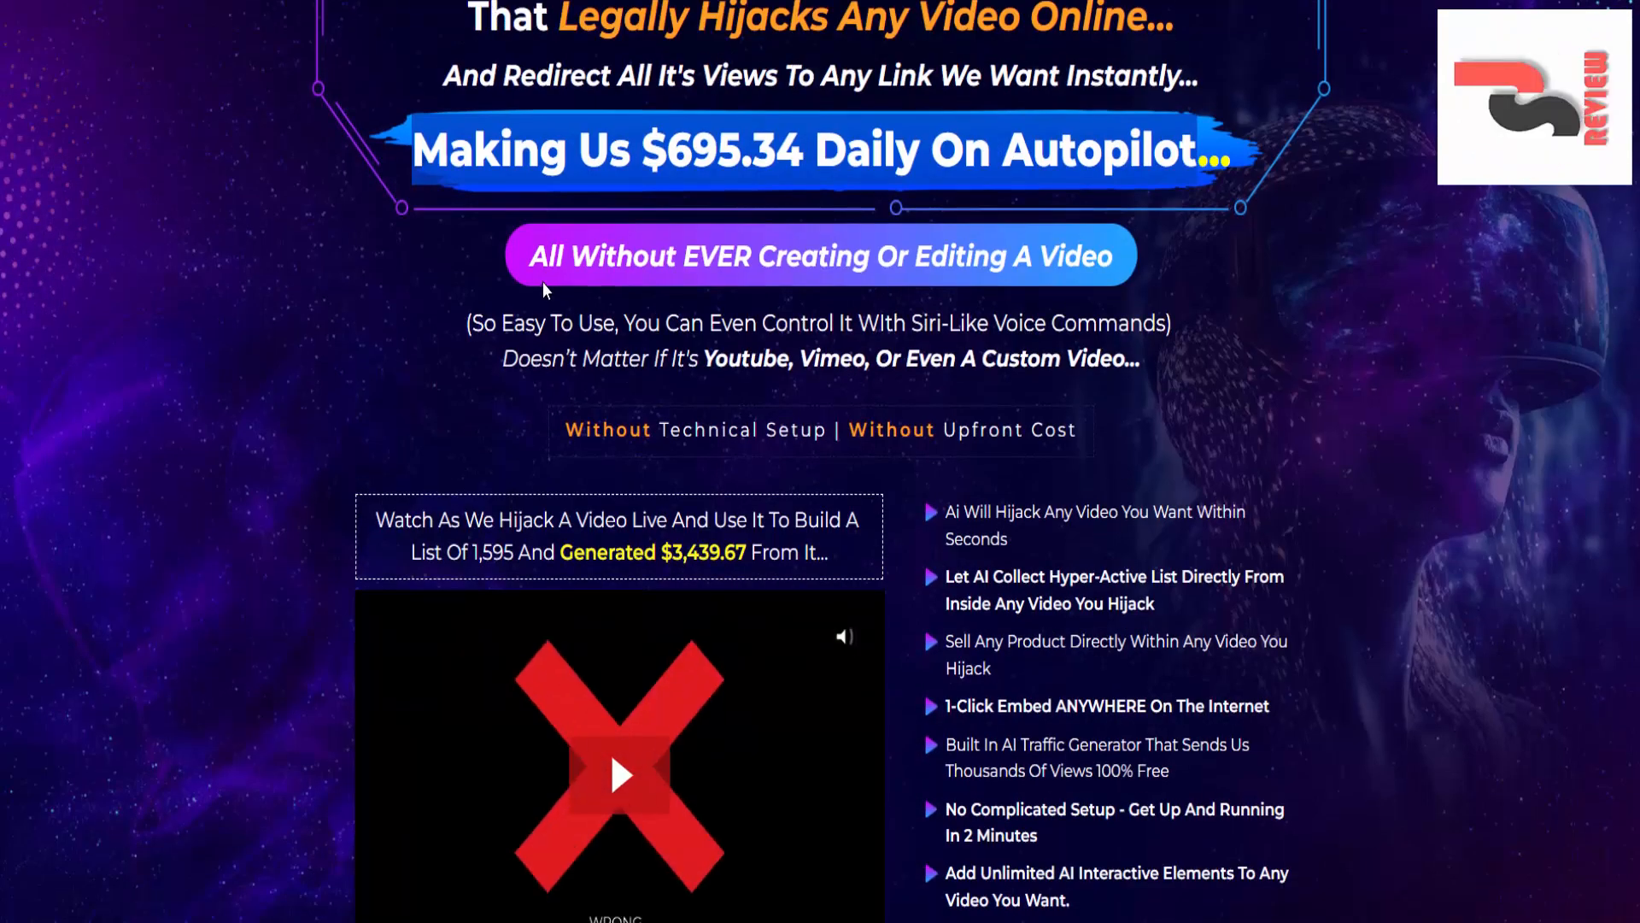
left_click(617, 772)
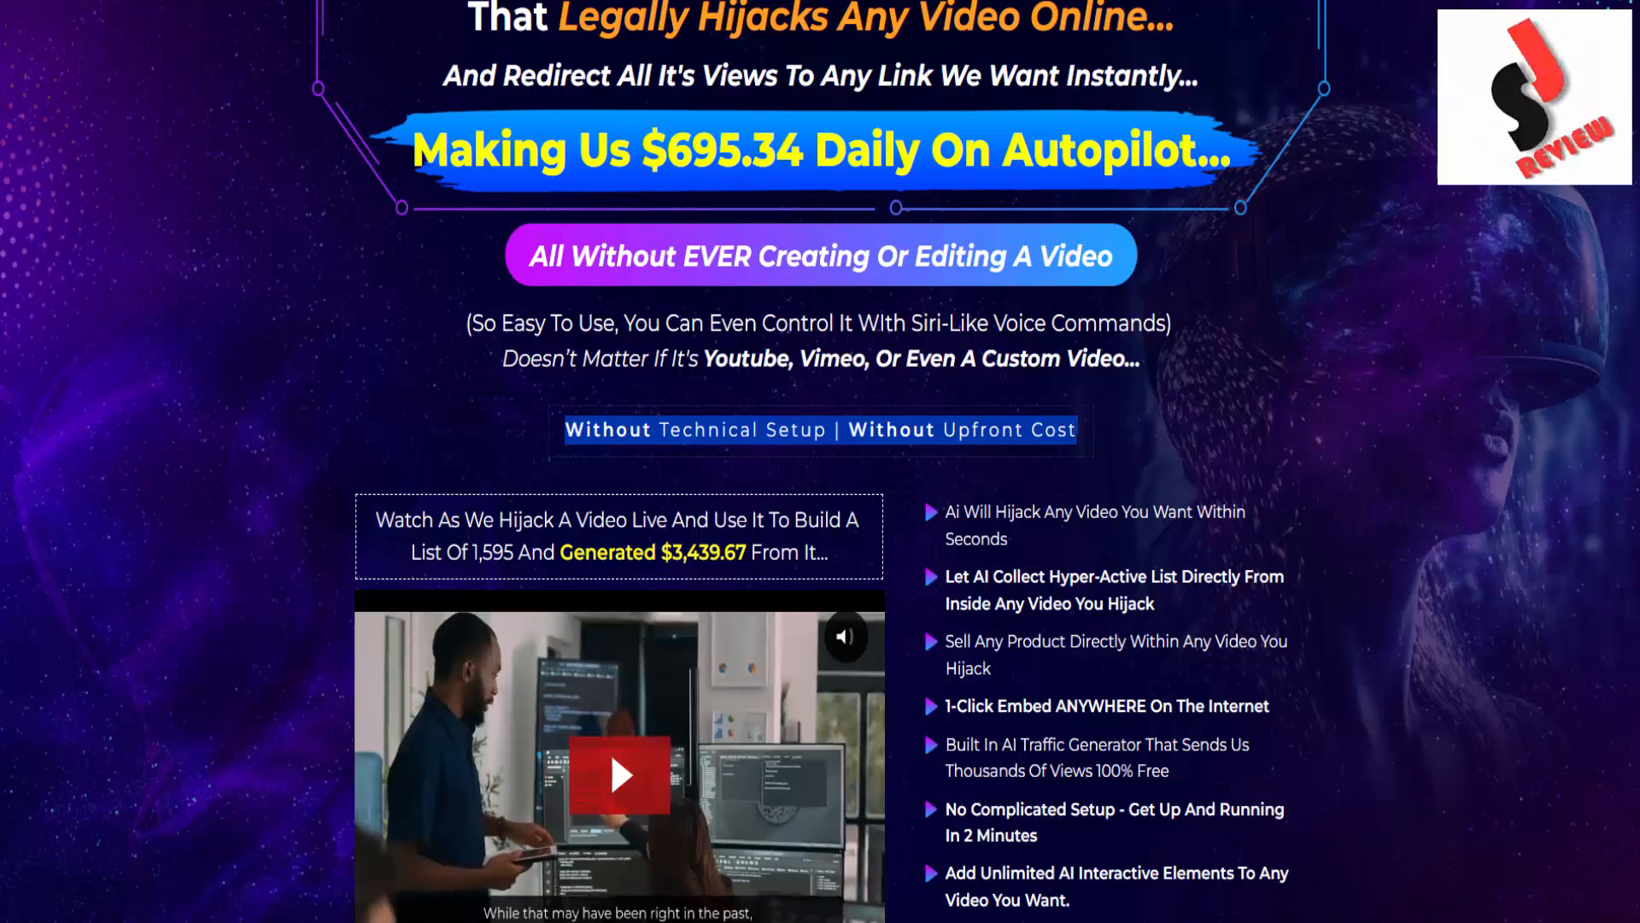
scroll("down", 3)
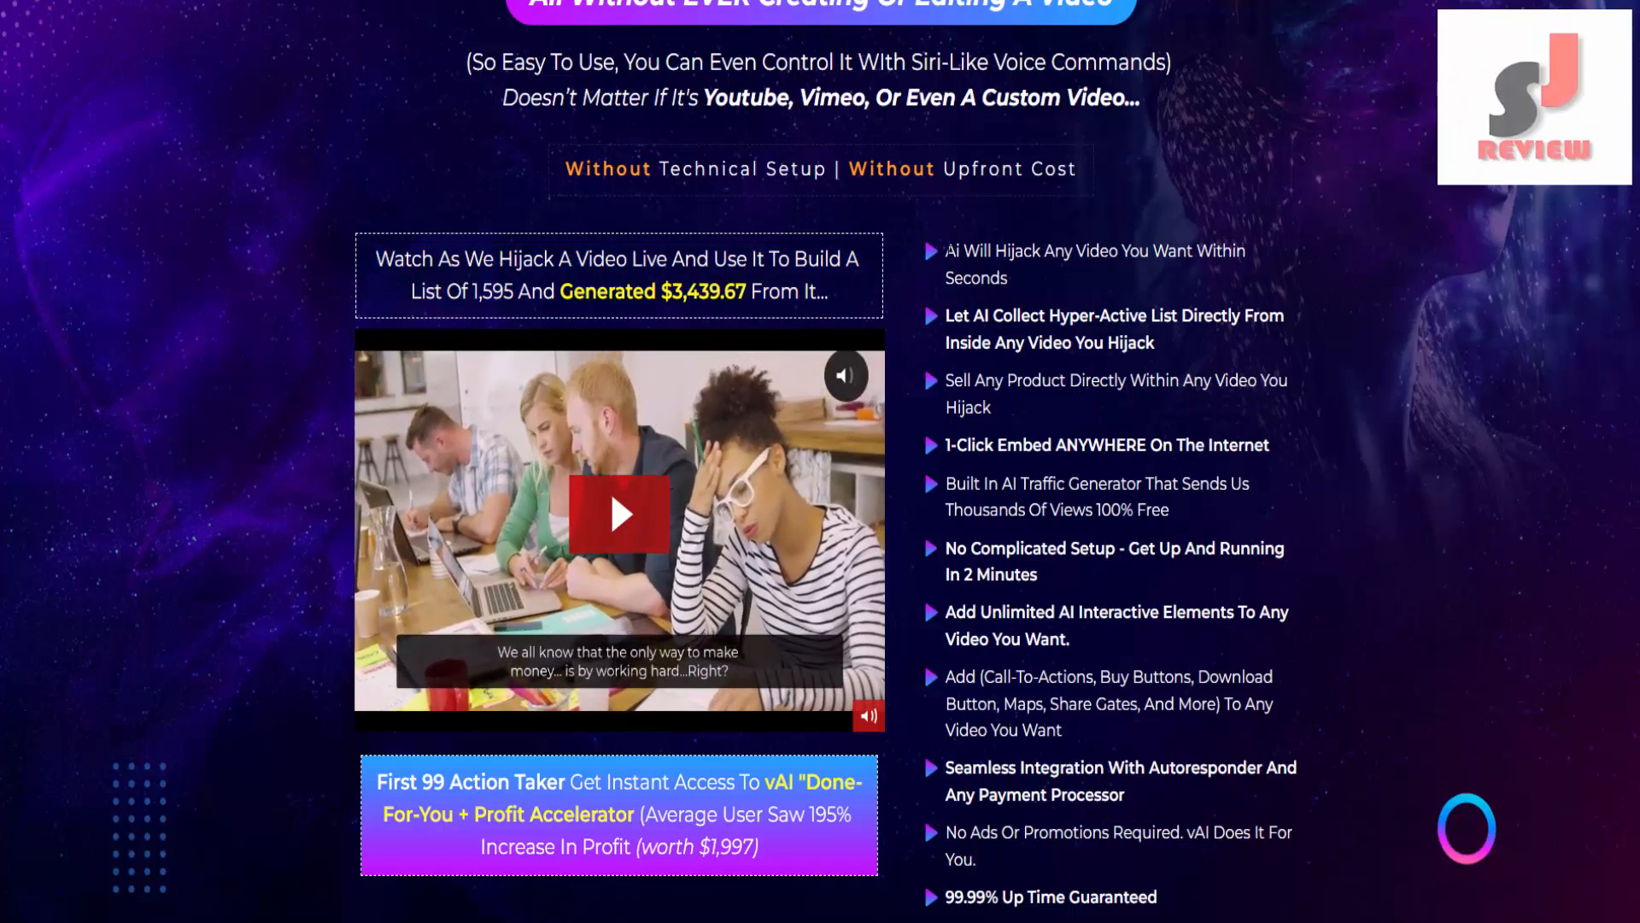
Scroll past the last feature bullets to the $16.95-once-instead-of-$297/mo pricing banner with countdown.
left_click_drag(945, 251, 1240, 251)
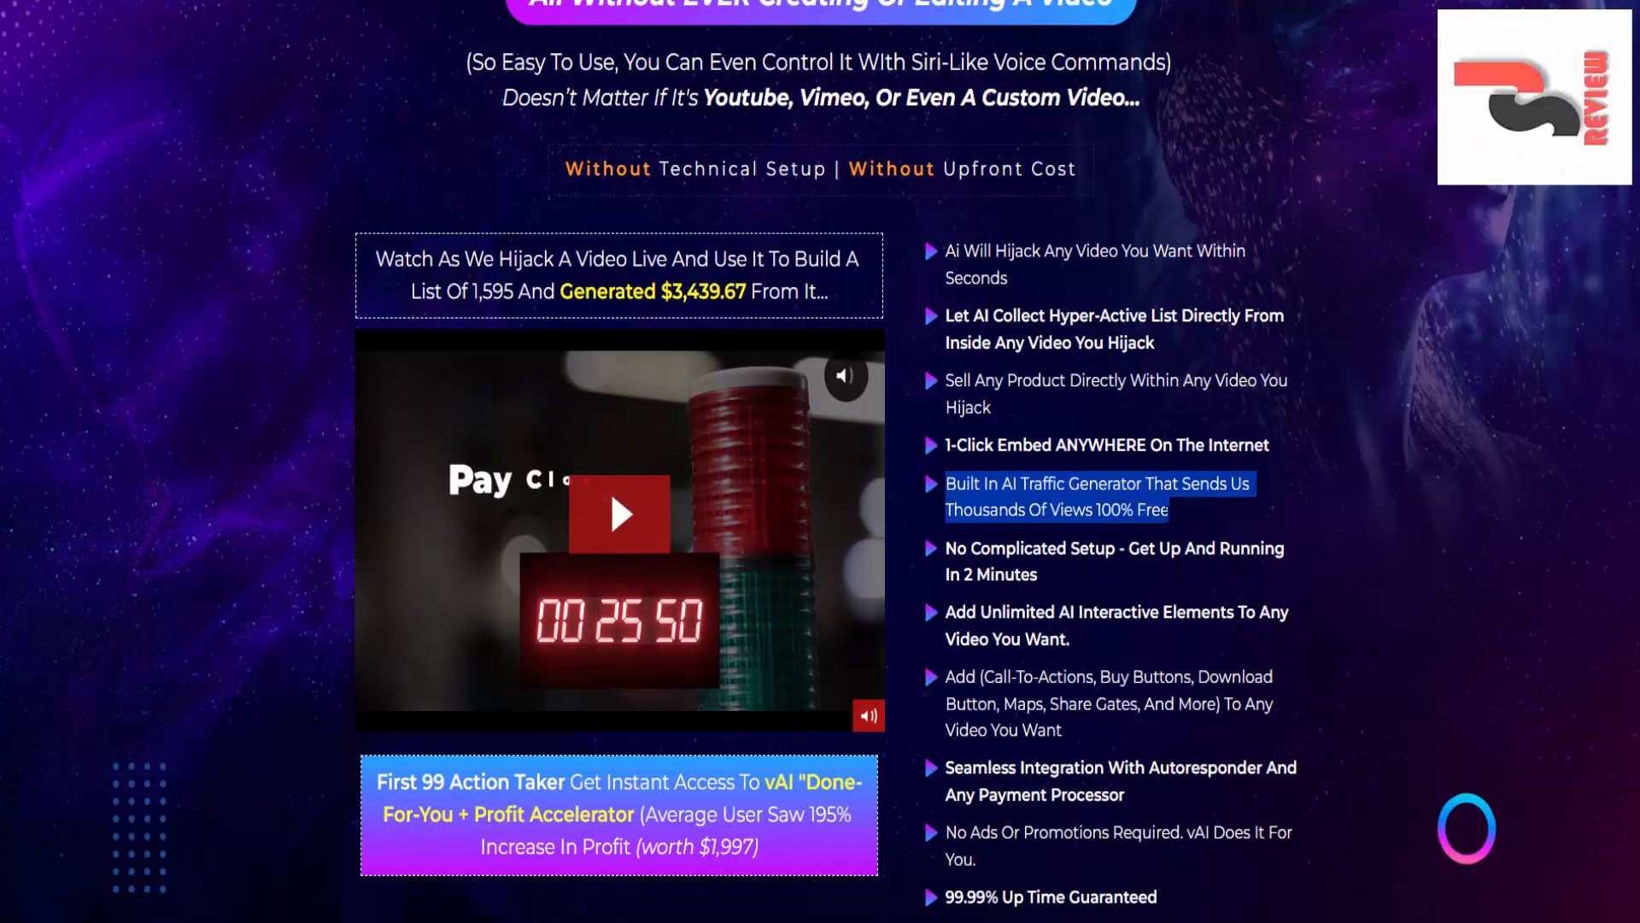
scroll("down", 3)
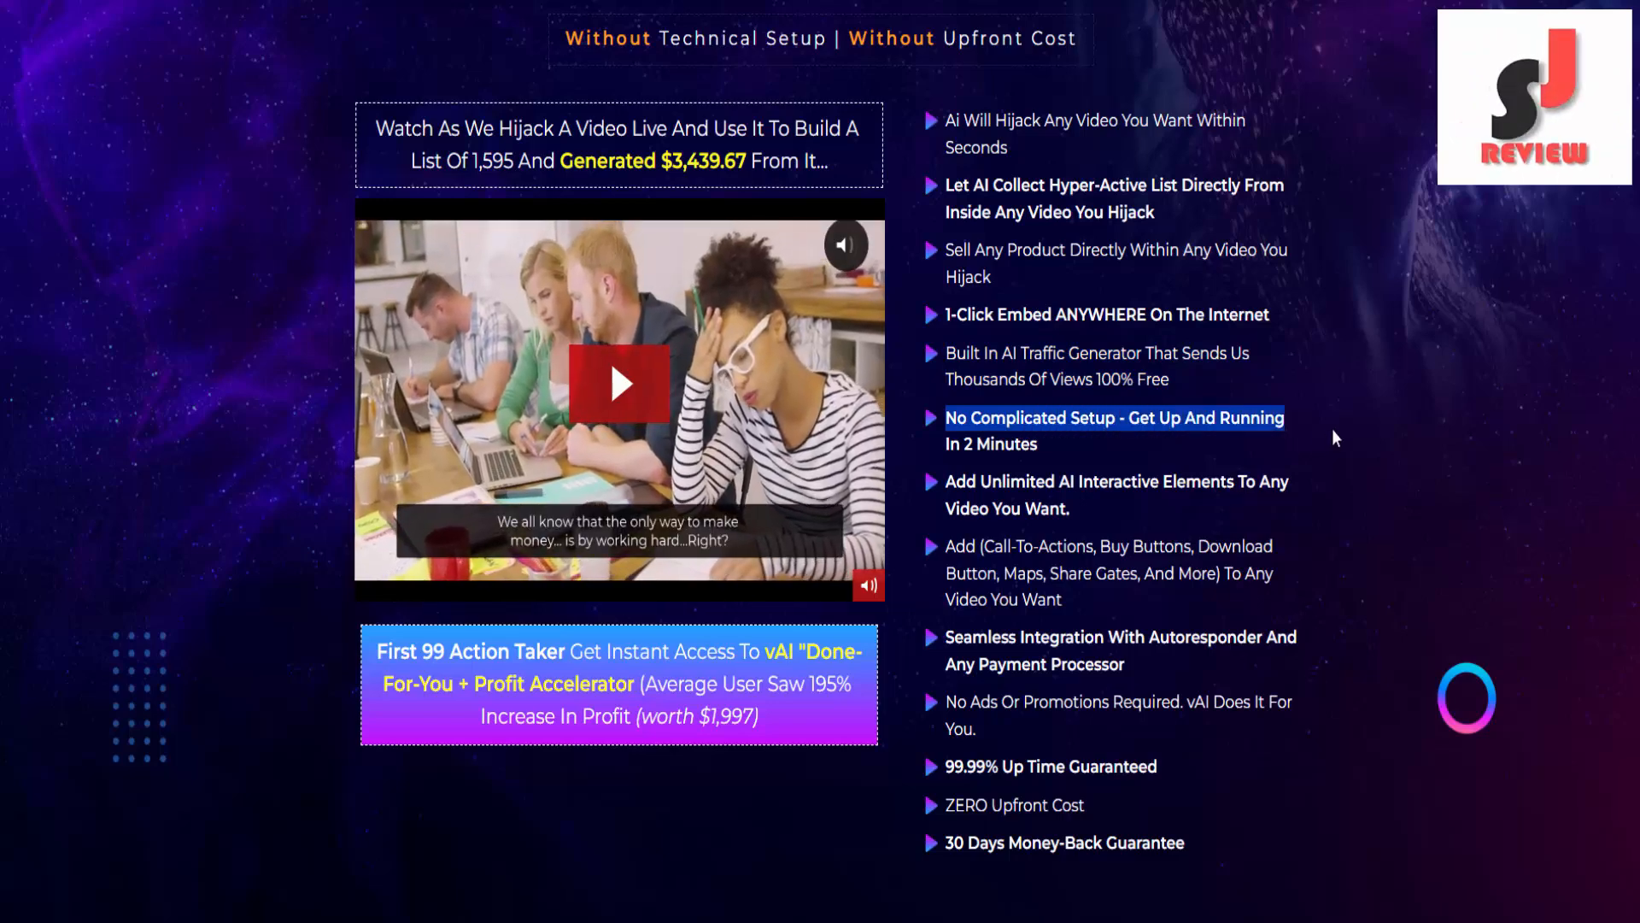
scroll("down", 3)
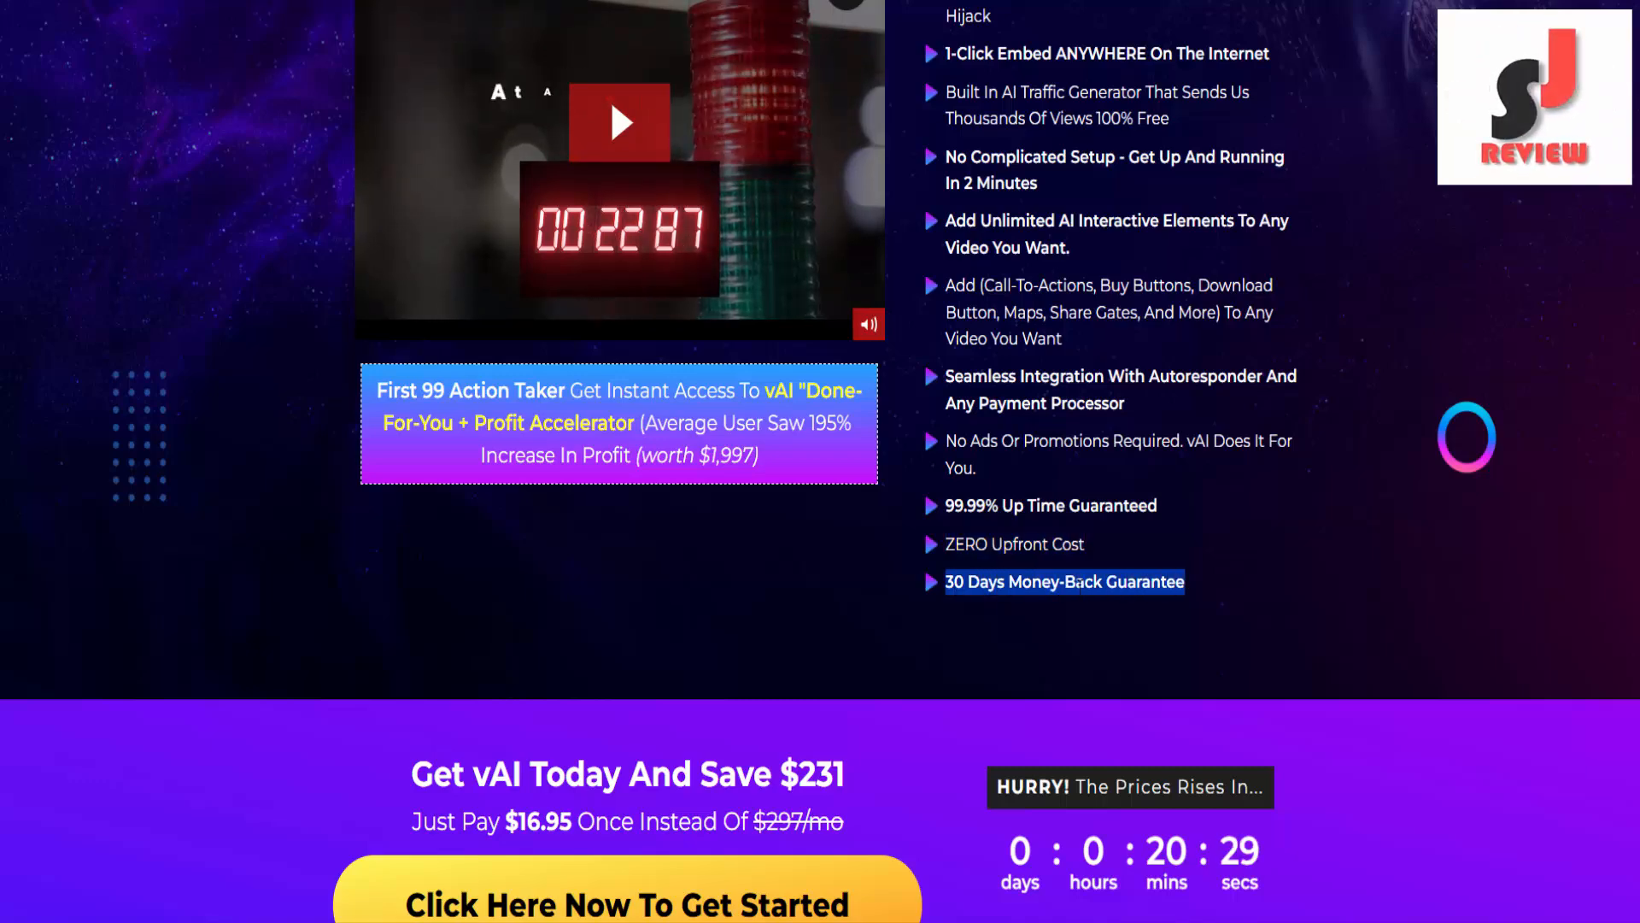
Scroll through the $16.95 offer, countdown timer and red warning banner to 'You're Just 4 Clicks Away' and Step 1: Login.
scroll("down", 3)
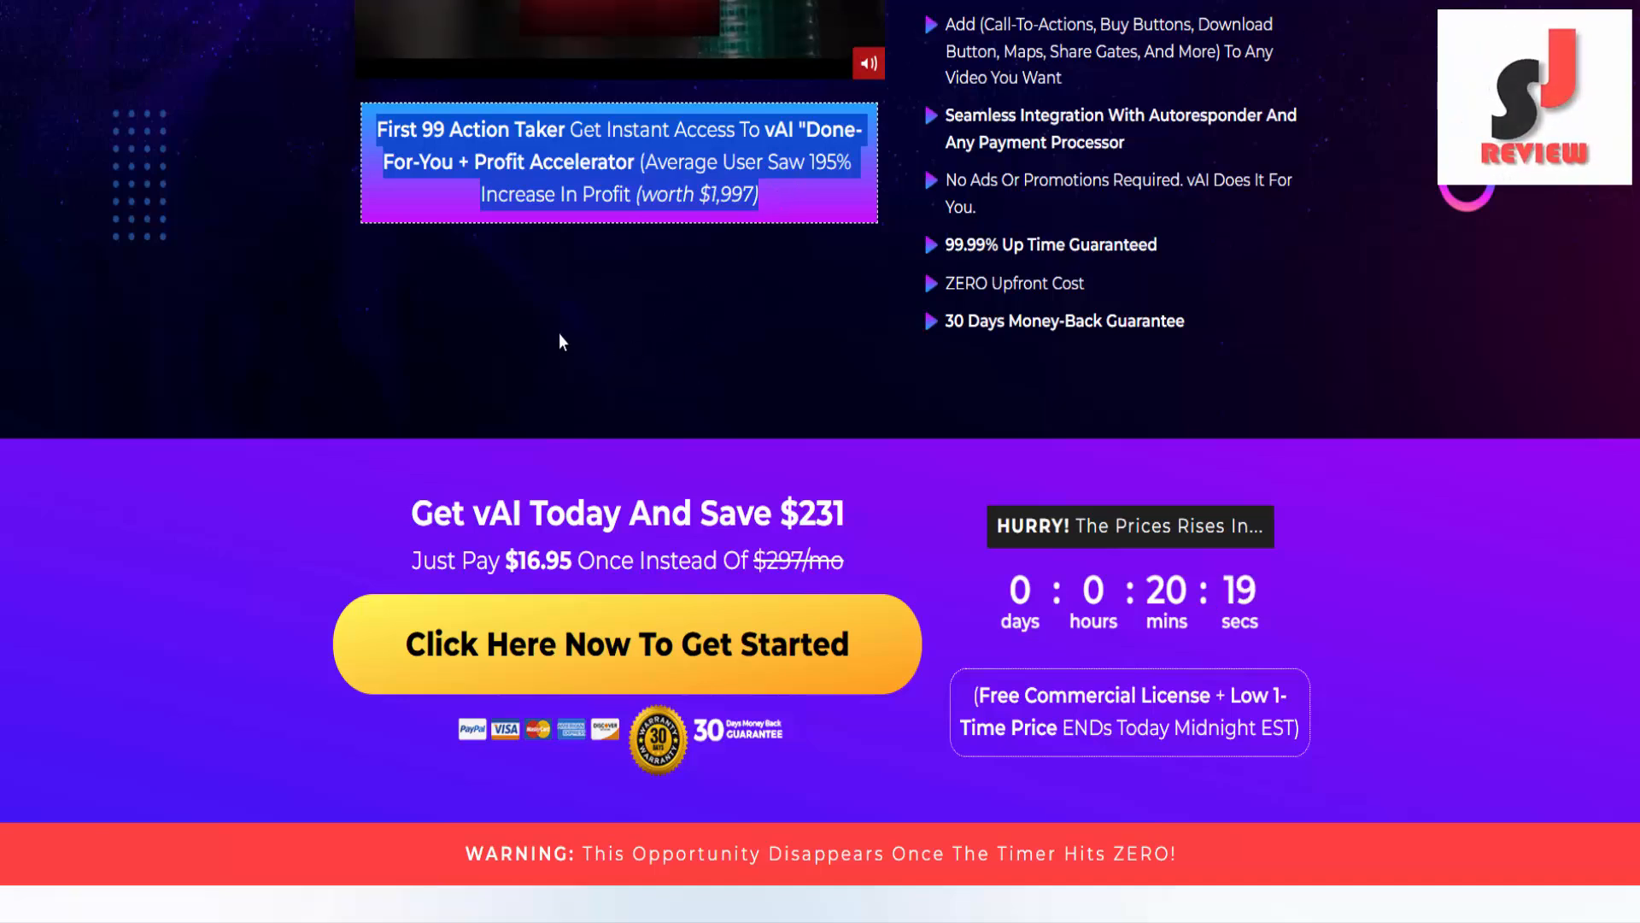
scroll("down", 3)
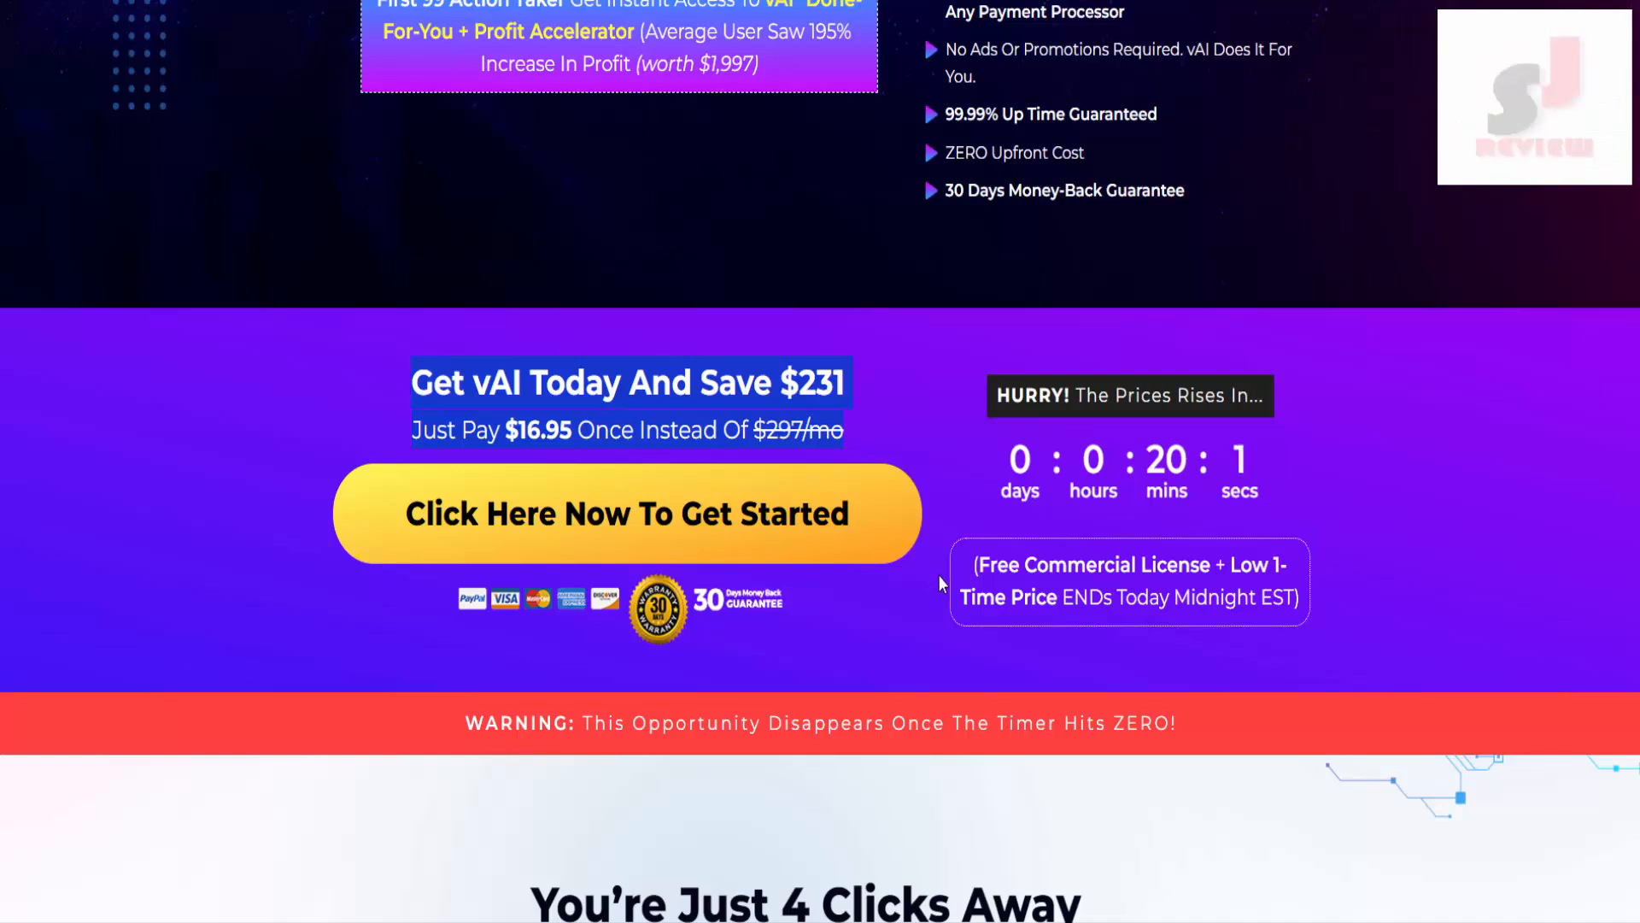
scroll("down", 3)
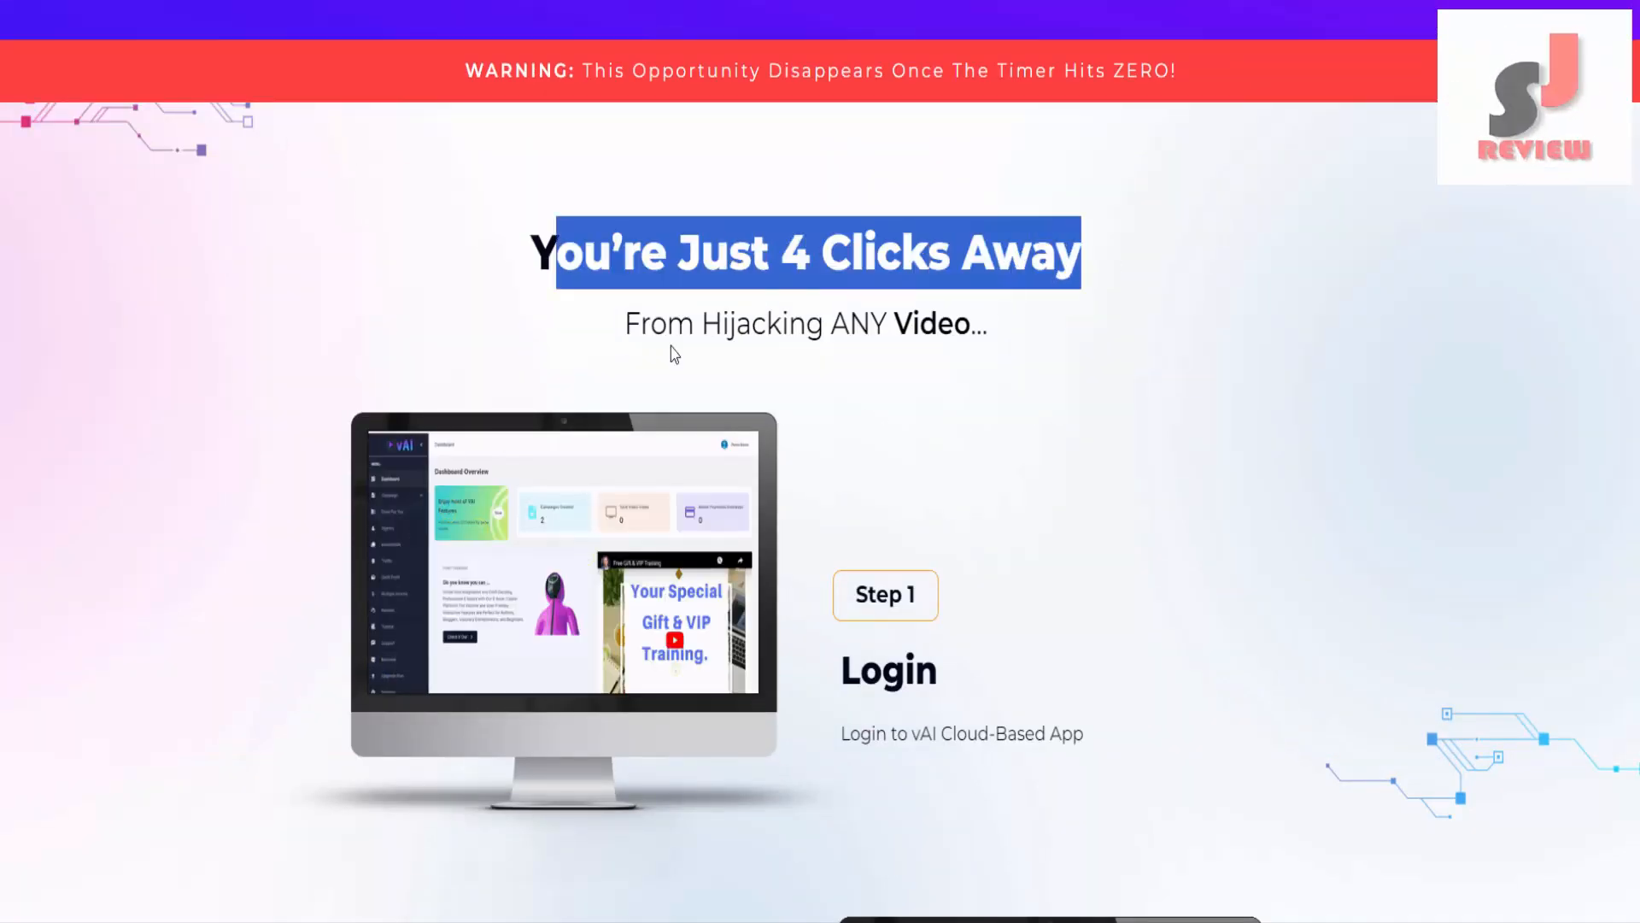
Scroll through Steps 2–4 (Create, AI Hijack, Profit) until the testimonials heading appears.
scroll("down", 3)
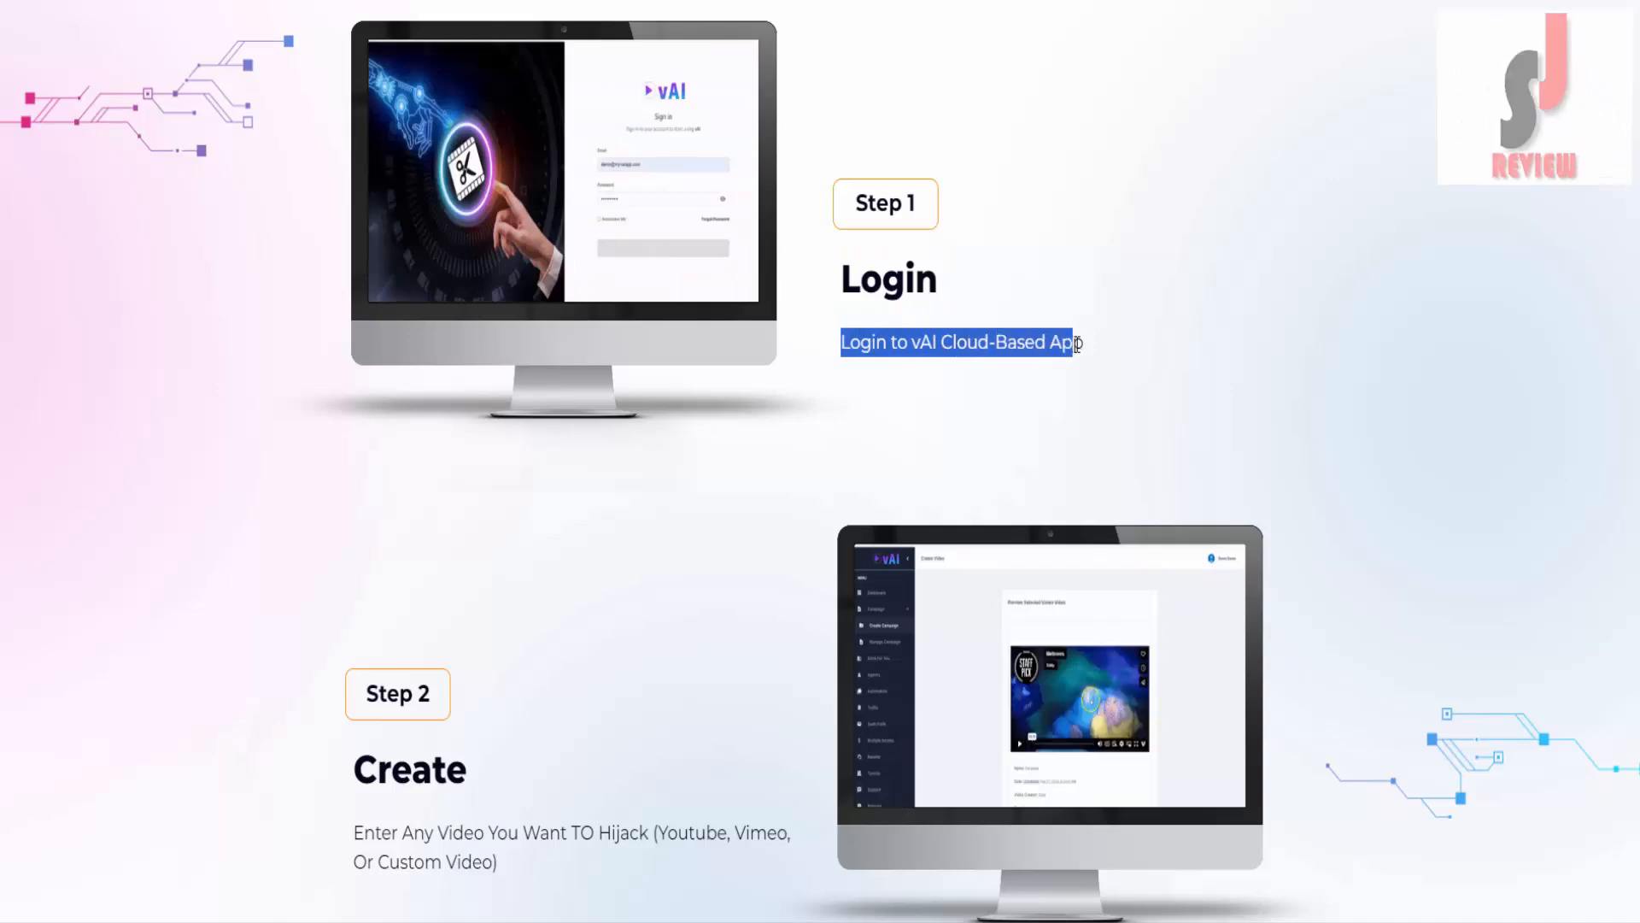
scroll("down", 3)
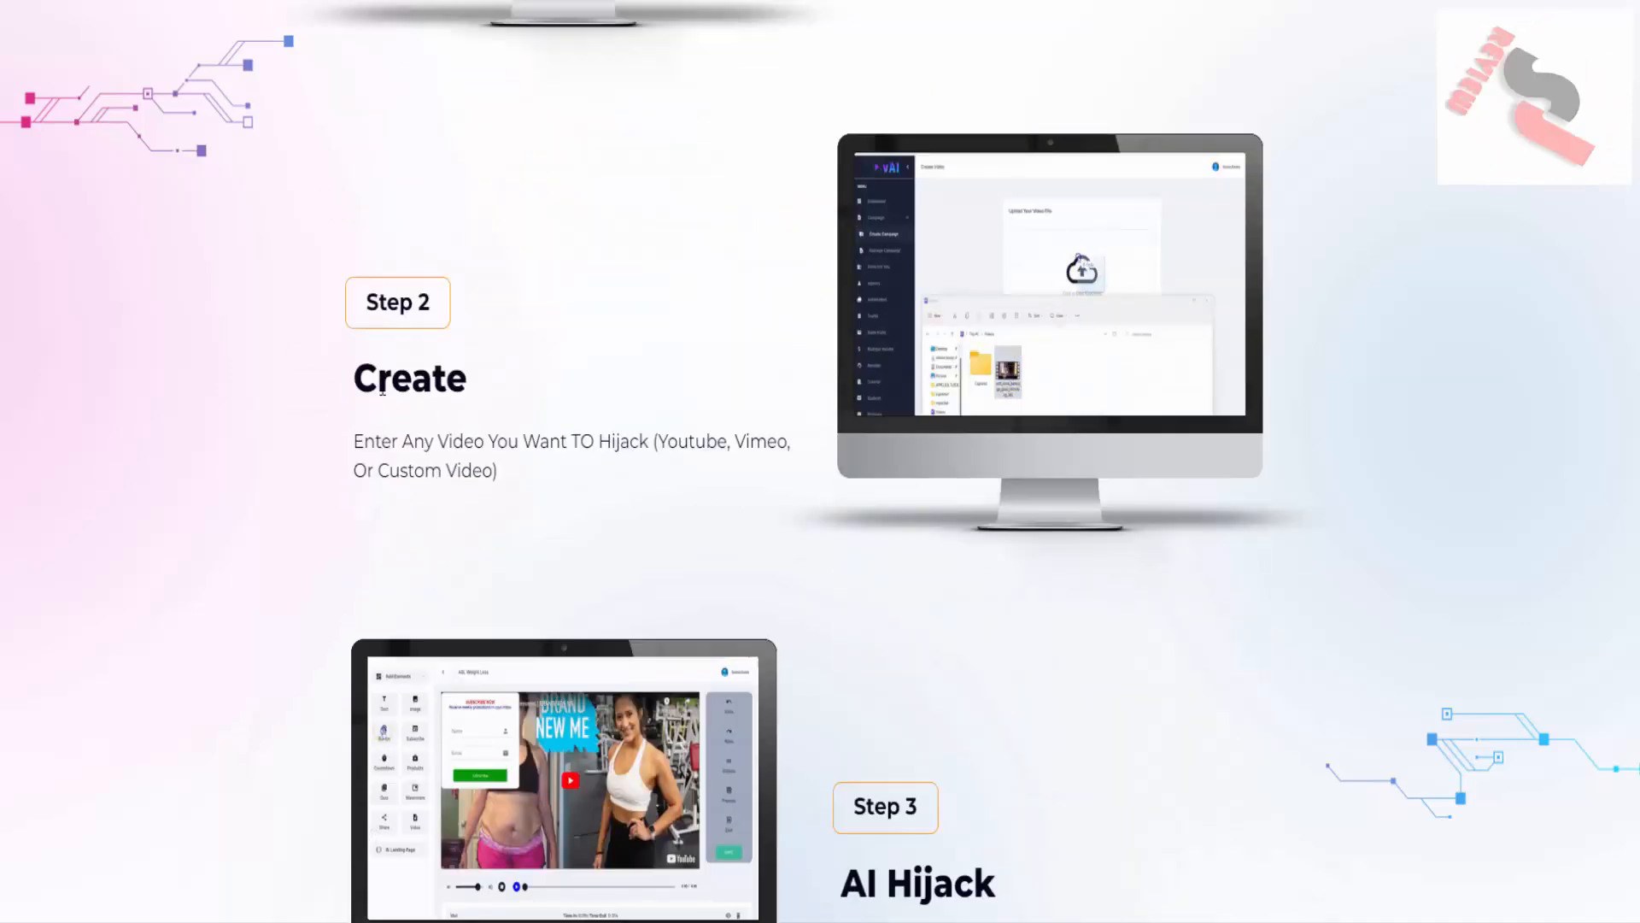
scroll("down", 3)
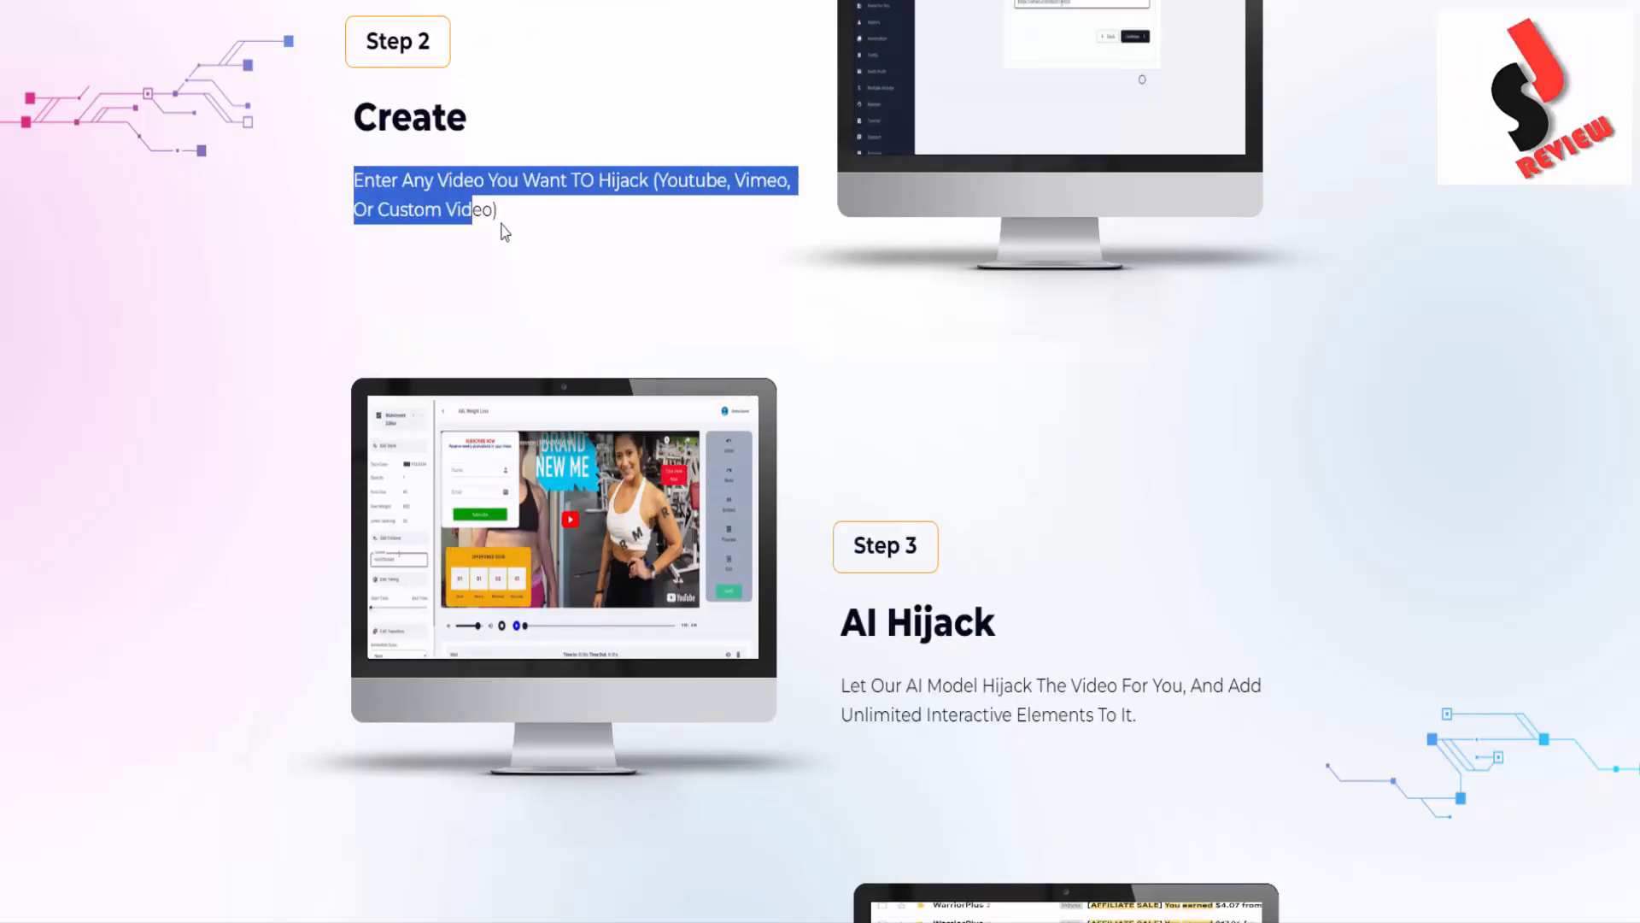
scroll("down", 3)
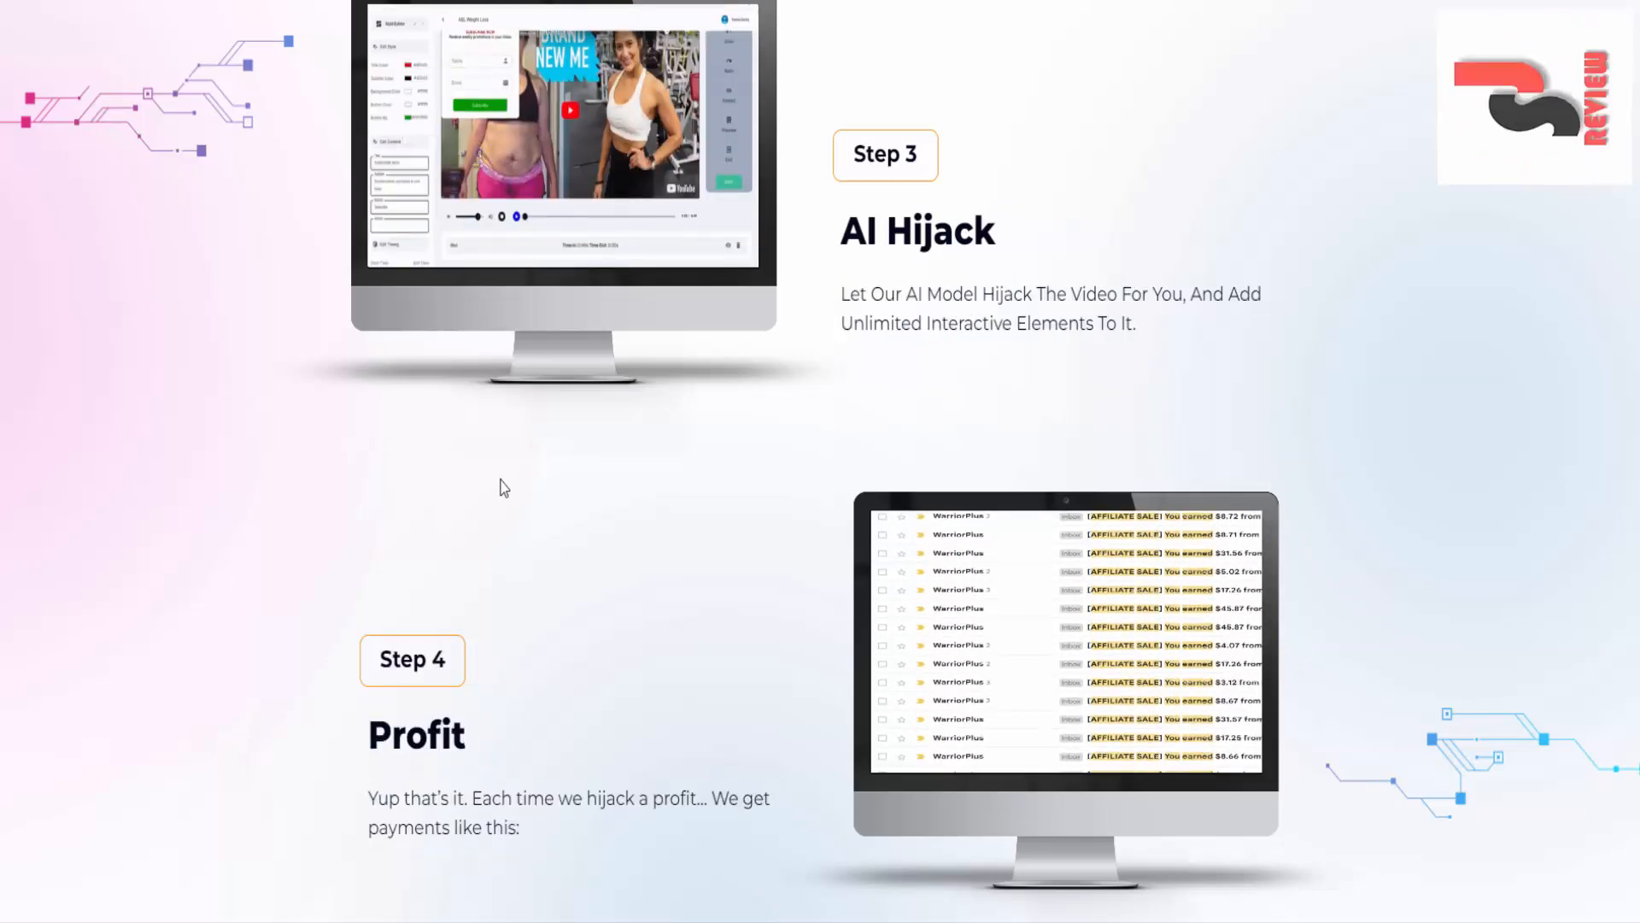
scroll("down", 3)
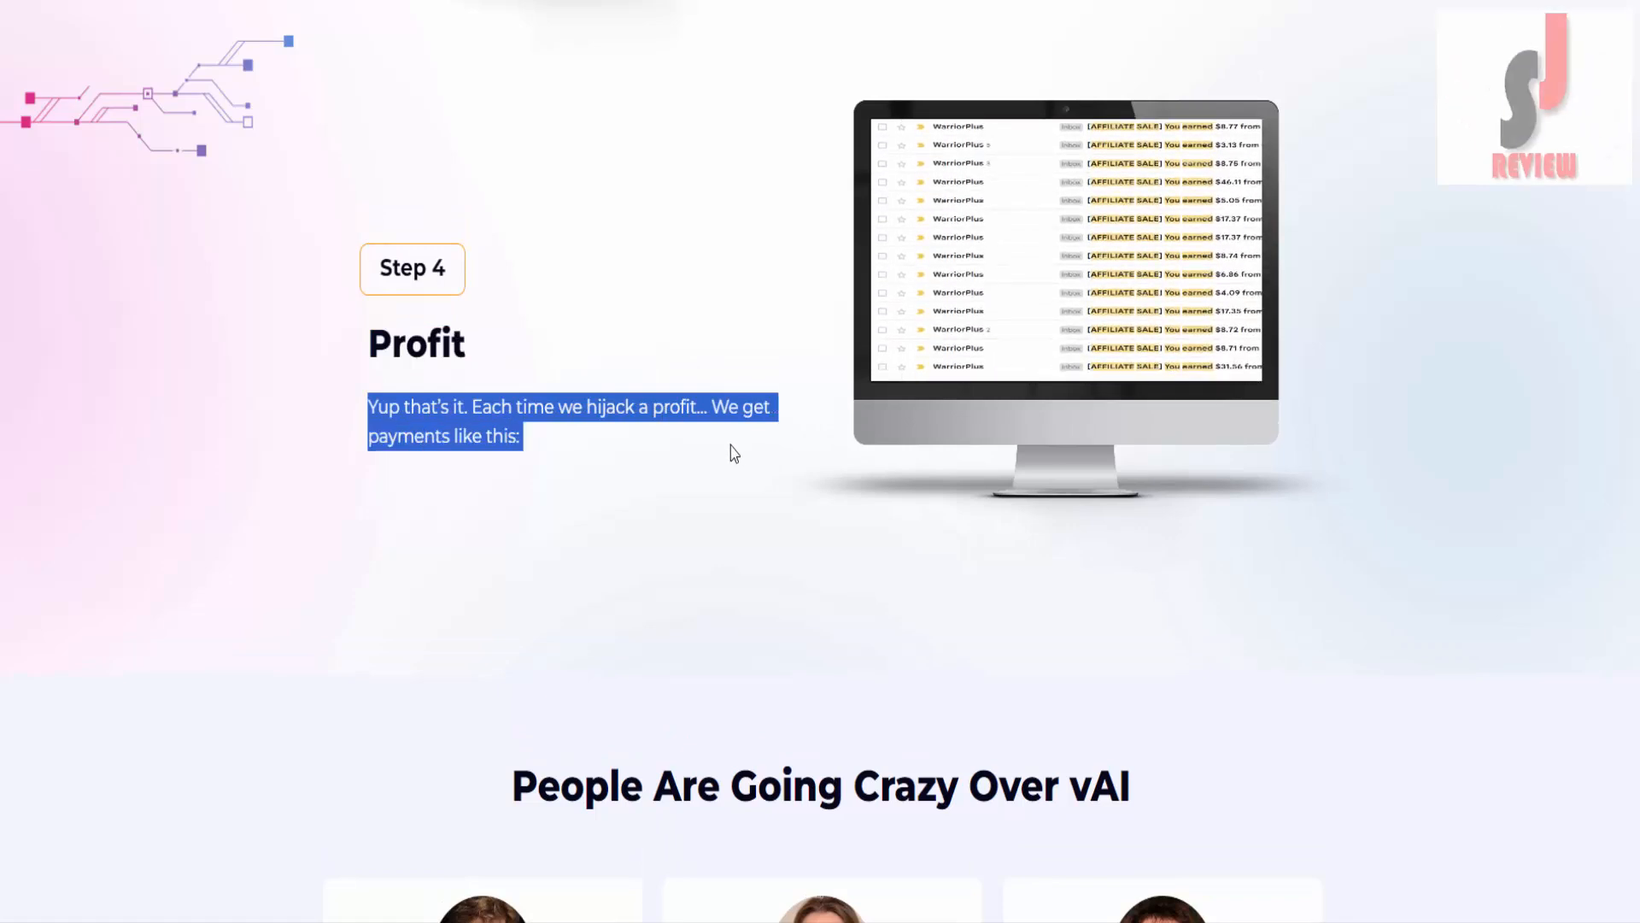
Scroll past the testimonial cards to the 'Why Are They Going Crazy?' section with its six feature cards.
scroll("down", 3)
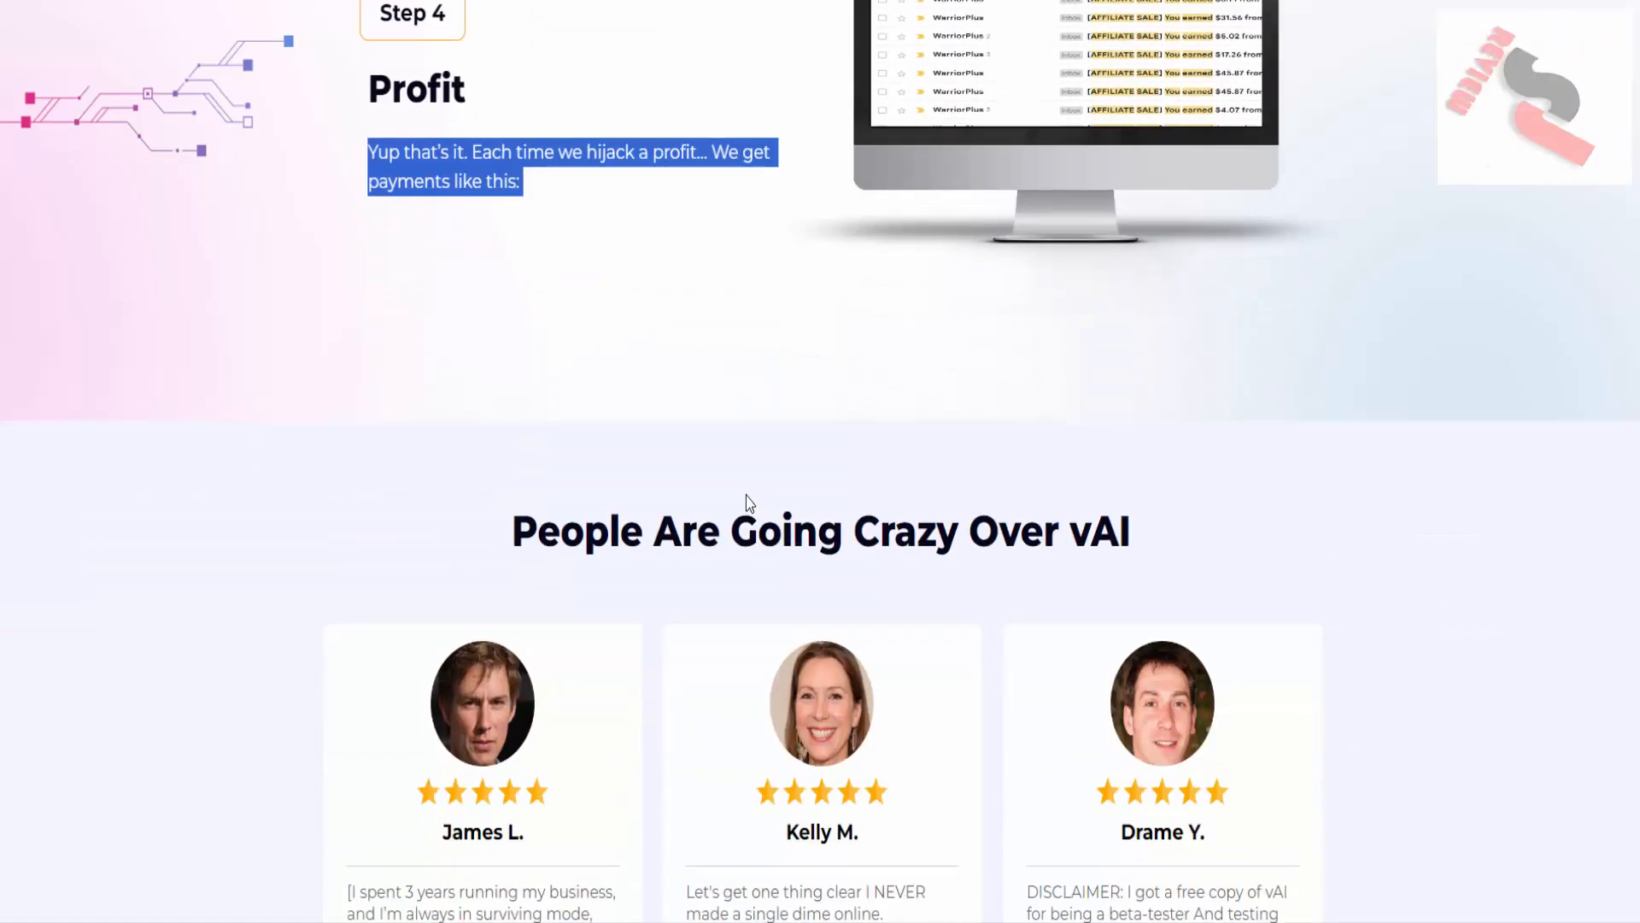
scroll("down", 3)
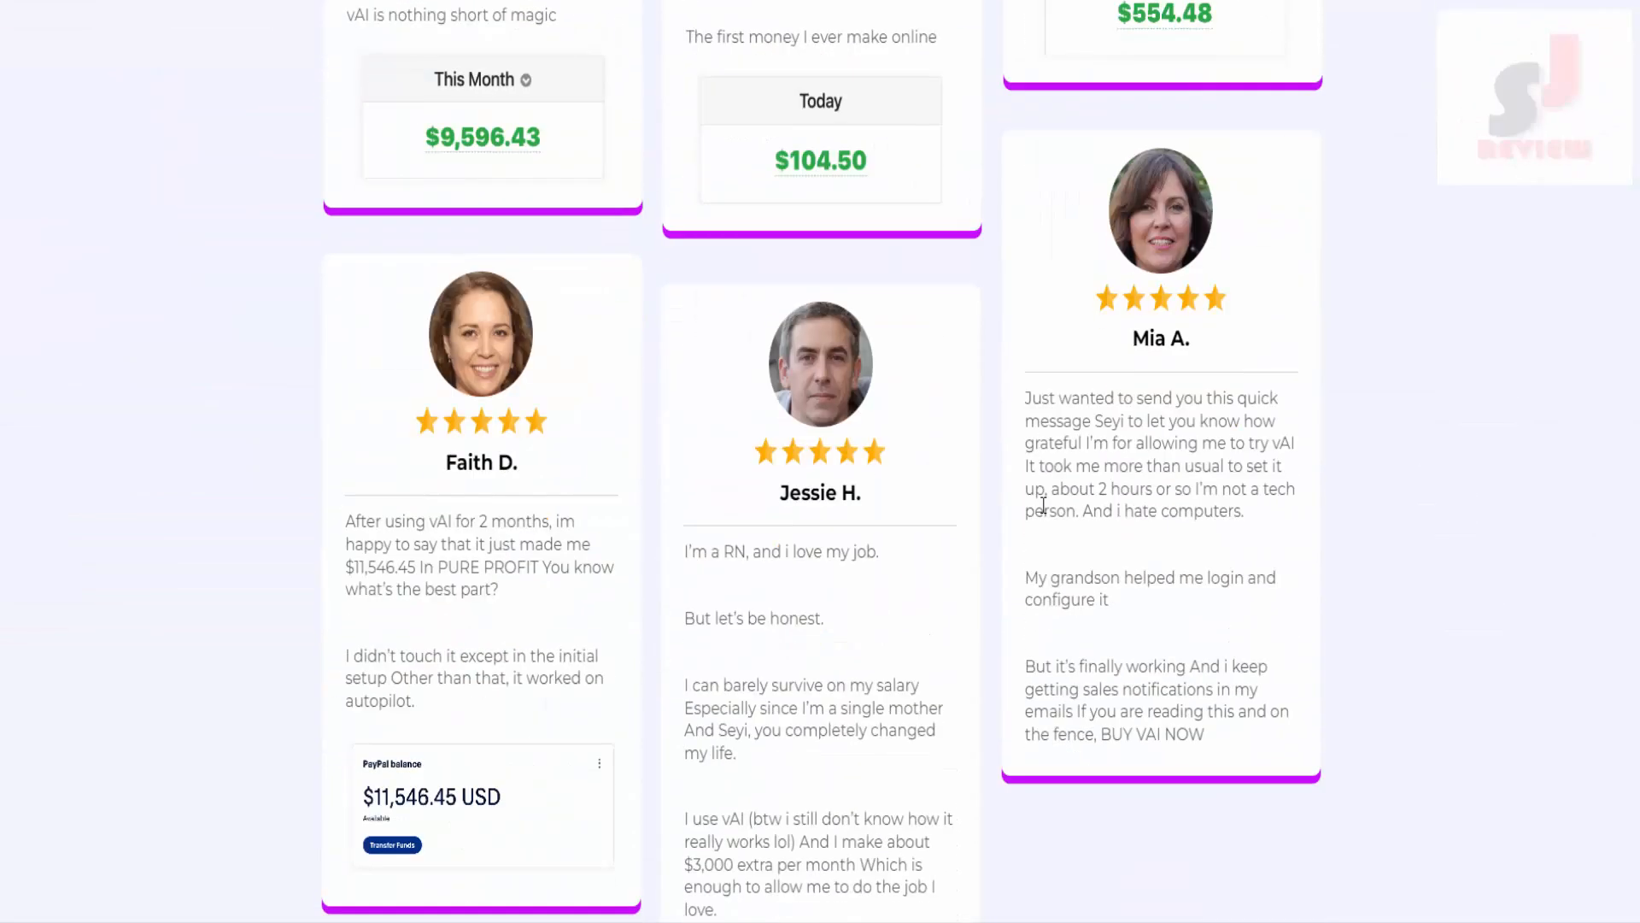
scroll("down", 3)
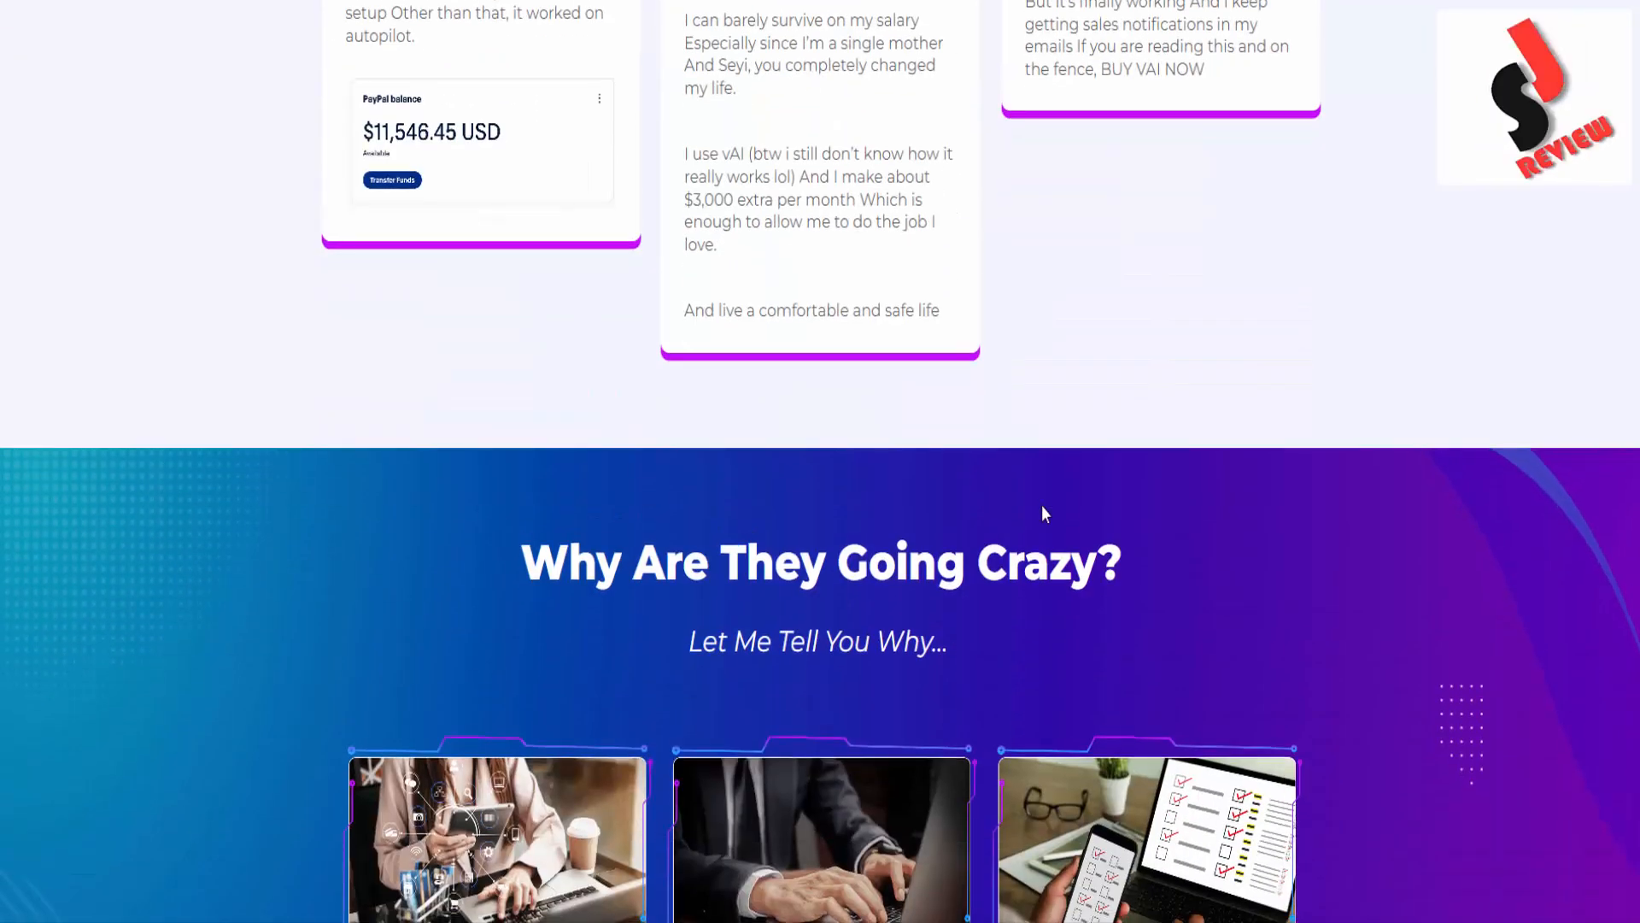
scroll("down", 3)
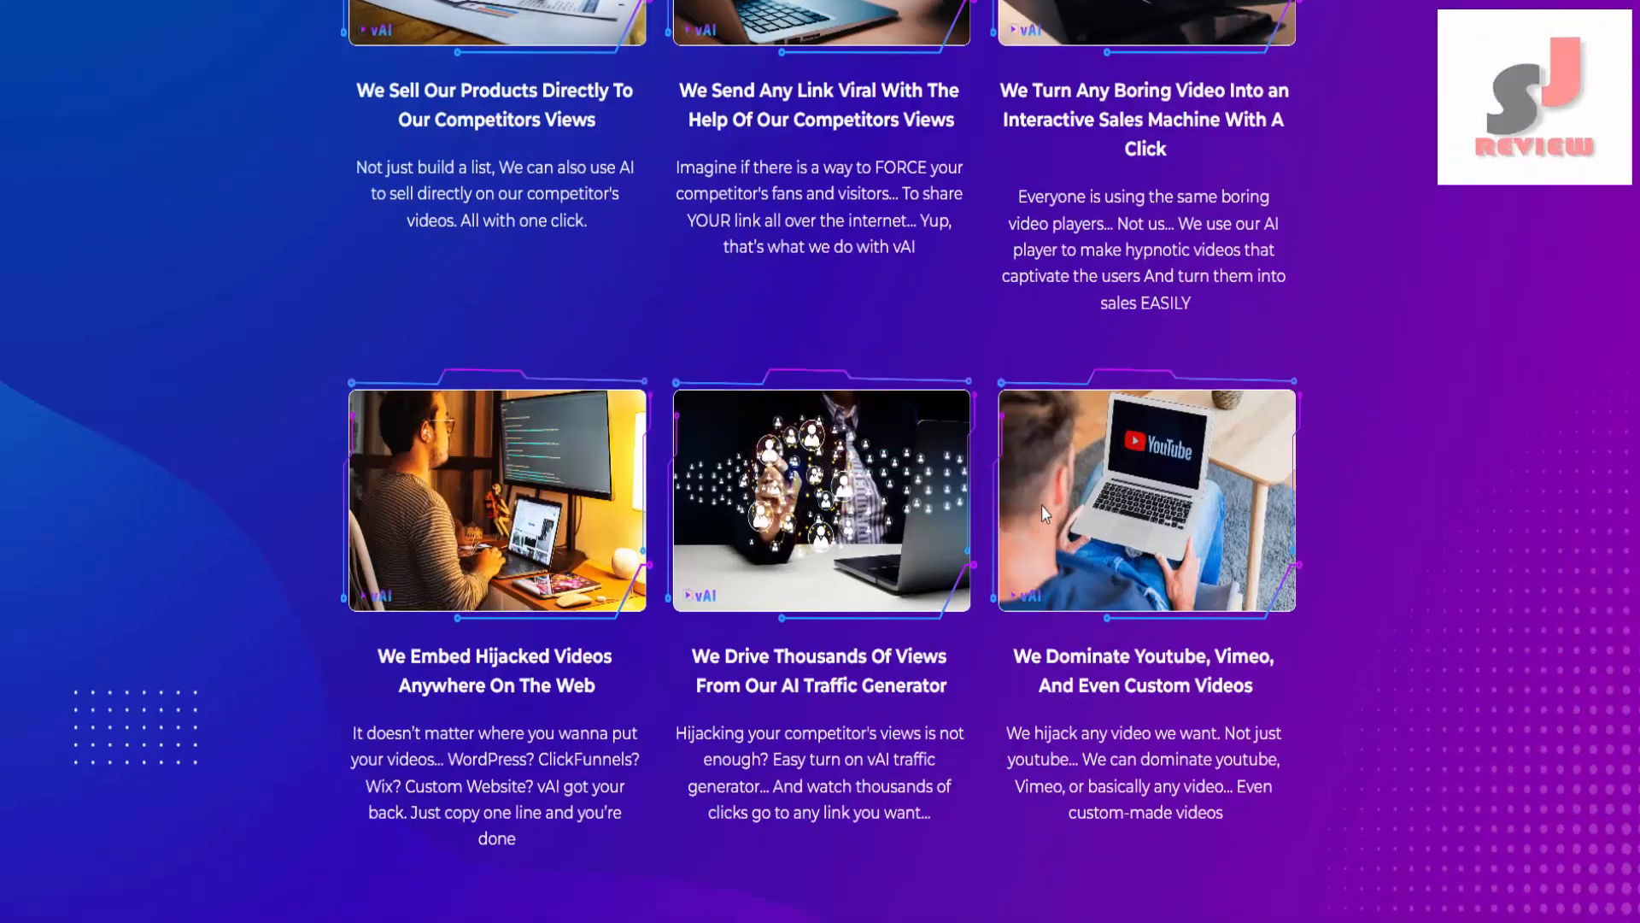